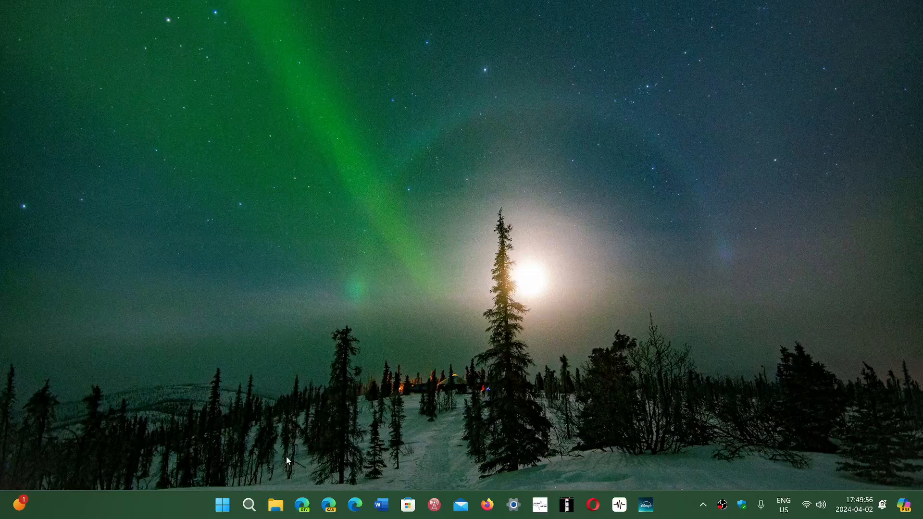
Bring up the Windows search panel listing recent apps, including Google Chrome.
{"action": "left_click", "coordinate": [249, 505]}
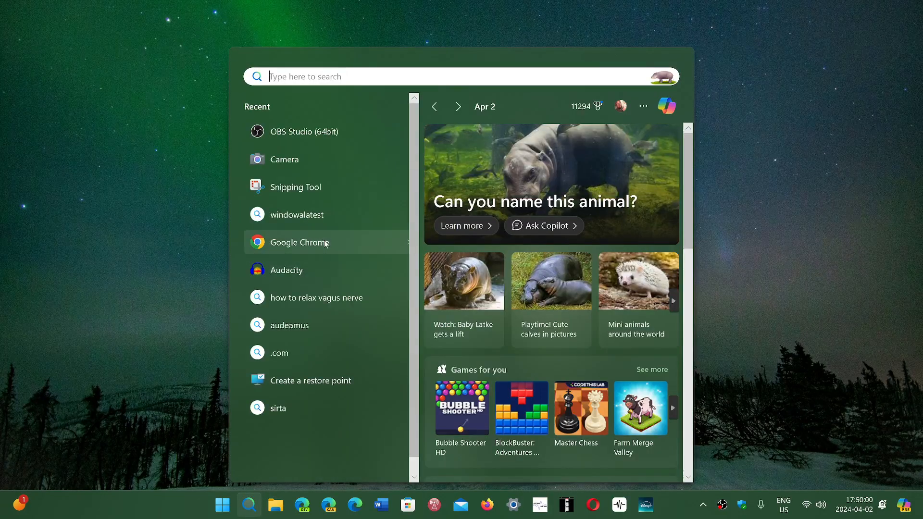
{"action": "mouse_move", "coordinate": [300, 241]}
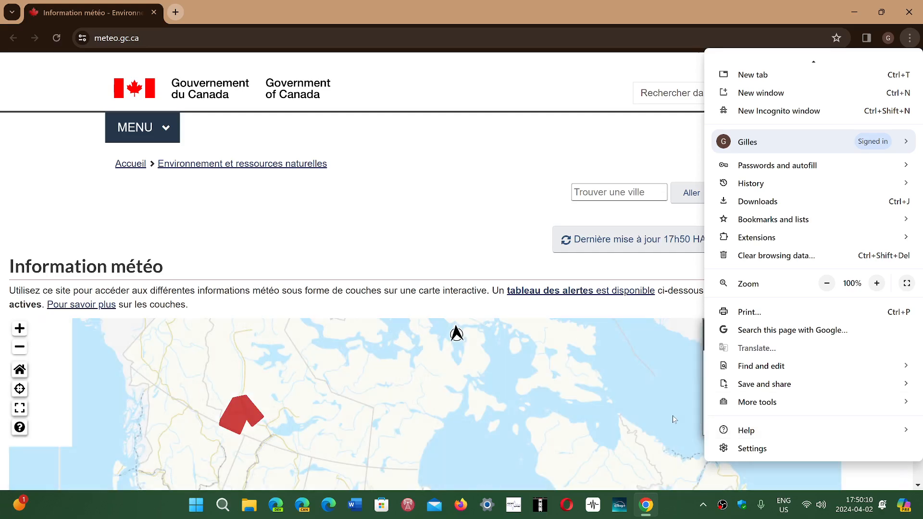
Close Chrome's three-dot menu to reveal the Government of Canada weather map page.
{"action": "left_click", "coordinate": [745, 430]}
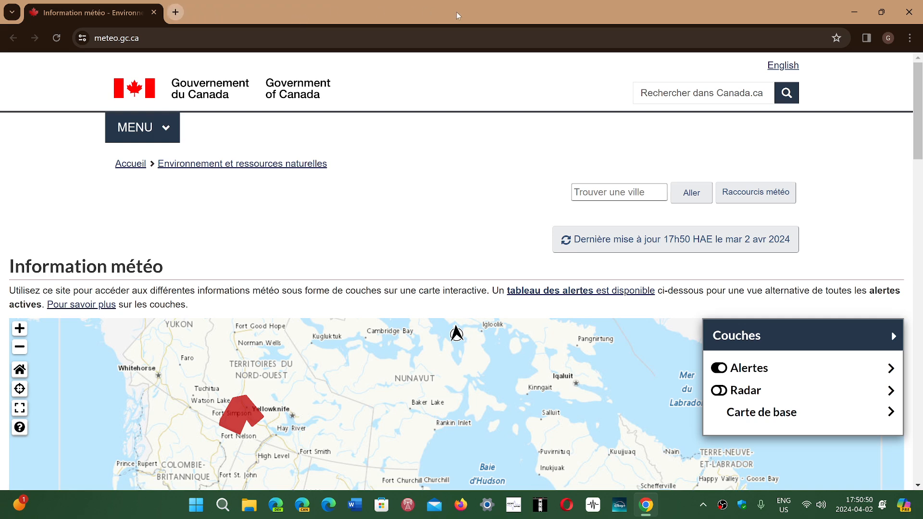
{"action": "mouse_move", "coordinate": [466, 227]}
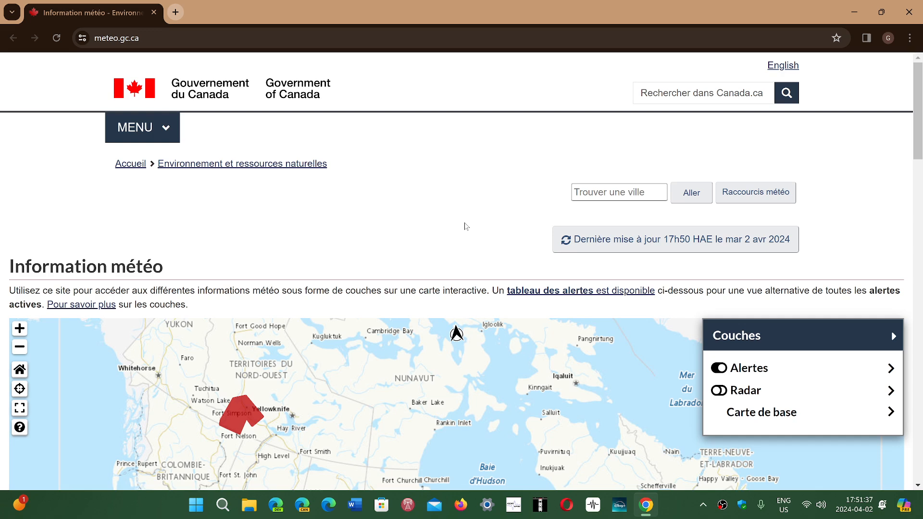
{"action": "mouse_move", "coordinate": [448, 264]}
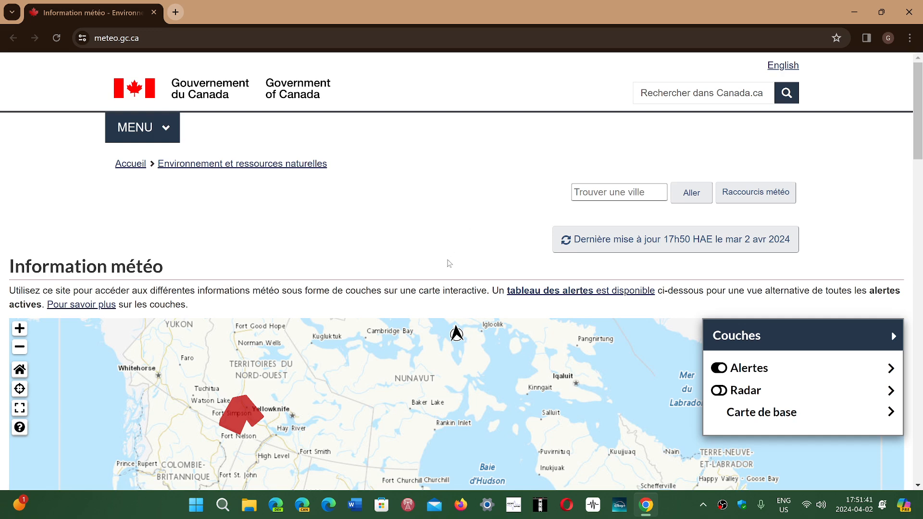
{"action": "mouse_move", "coordinate": [438, 253]}
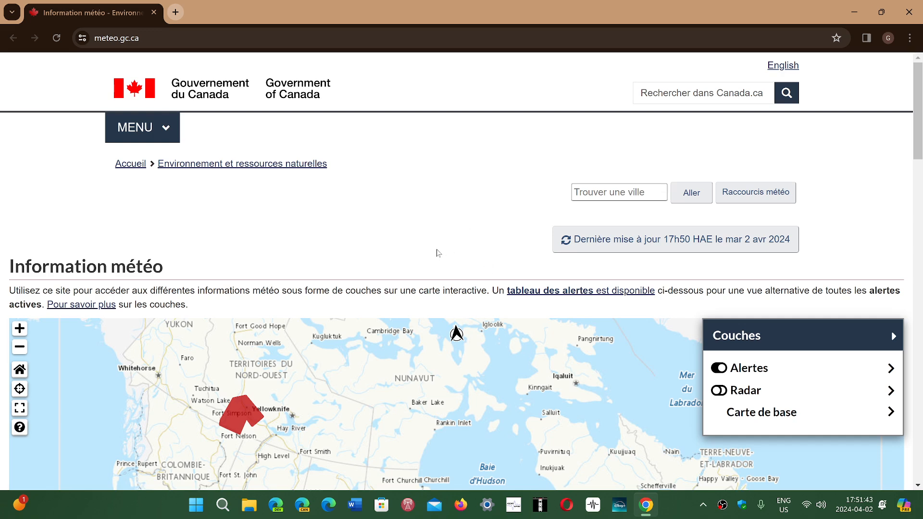
{"action": "mouse_move", "coordinate": [464, 242]}
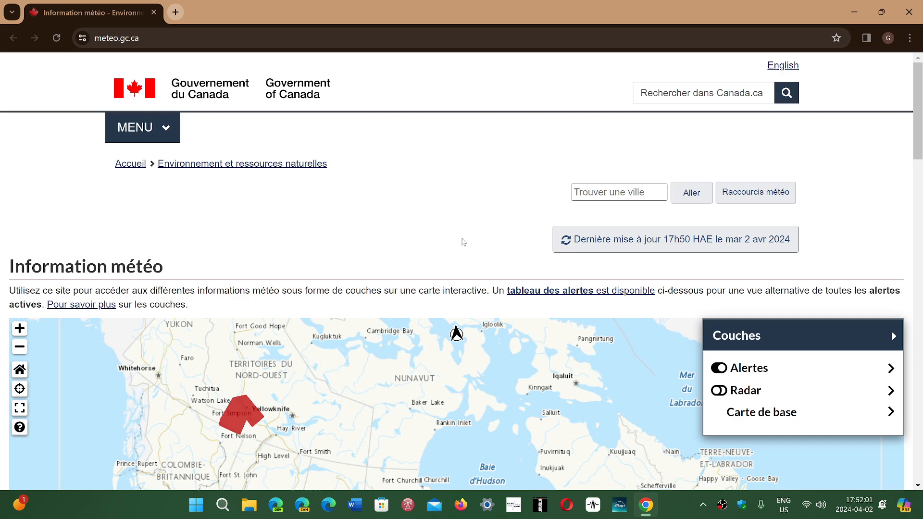
{"action": "mouse_move", "coordinate": [811, 4]}
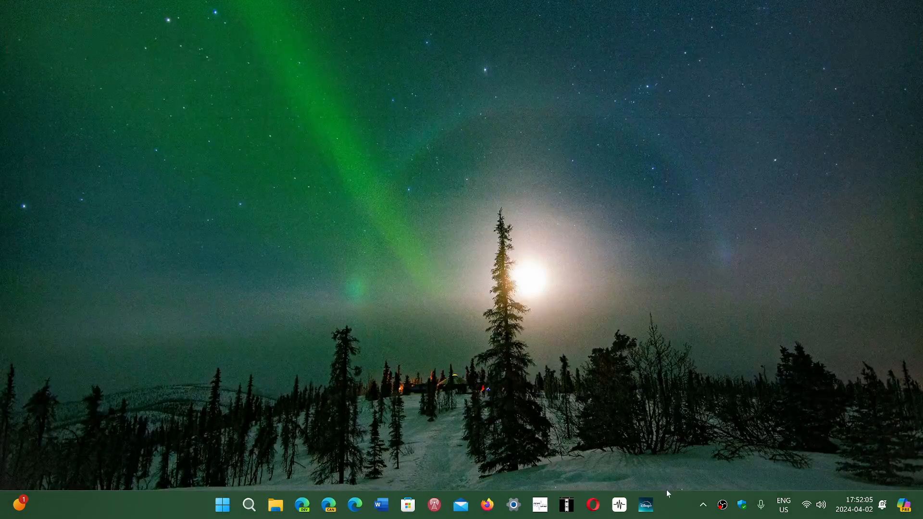
{"action": "mouse_move", "coordinate": [671, 507]}
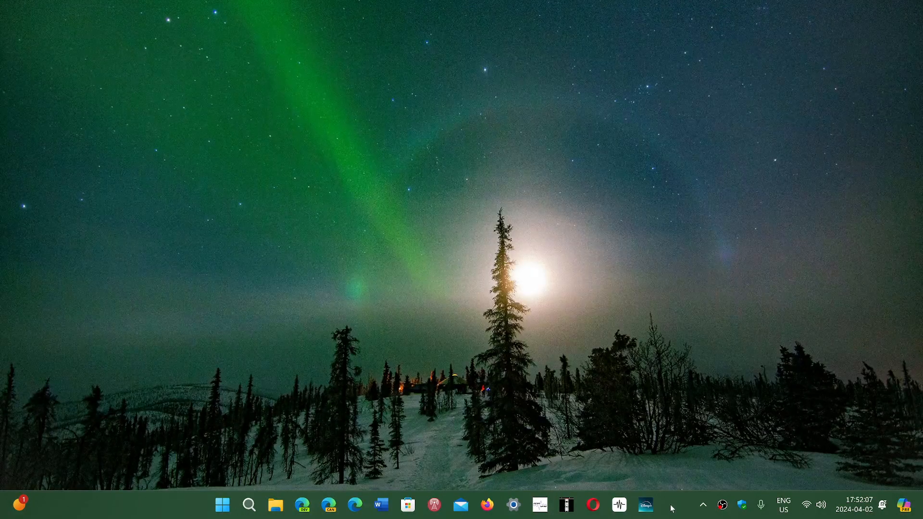